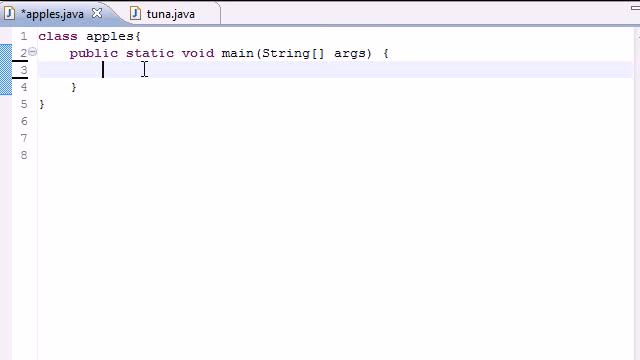
Type int bucky[]={21,16,86,21,3}; into the main method.
type("int buck")
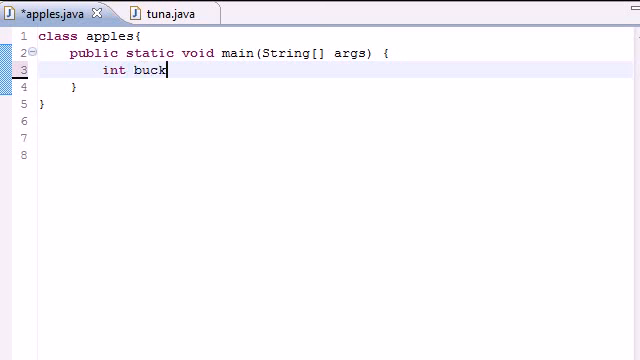
type("y")
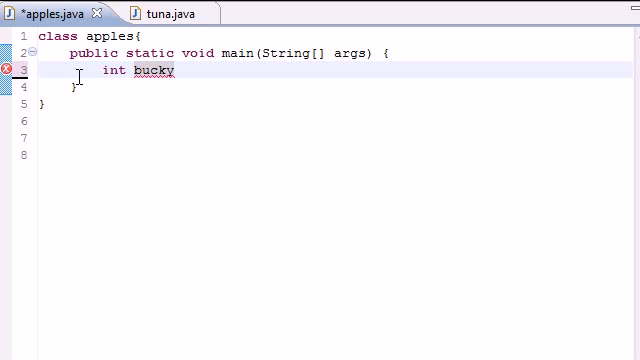
type("[]=")
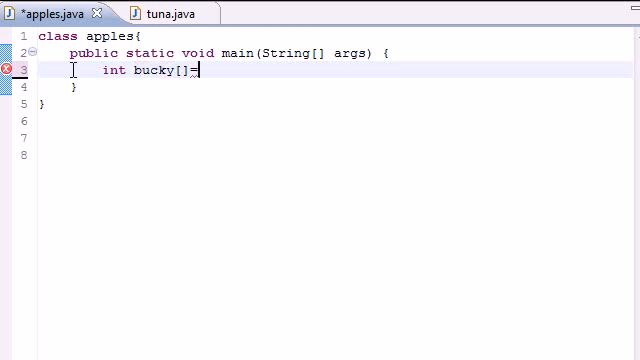
type("{};")
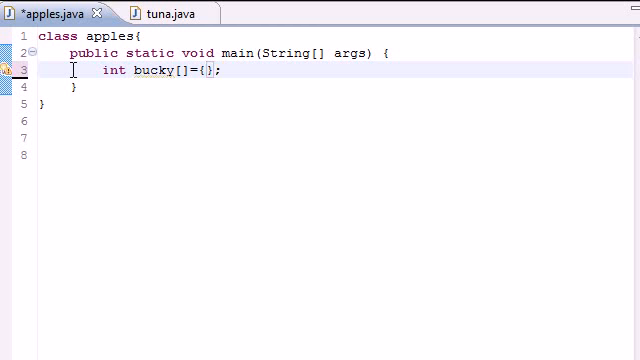
type("21,")
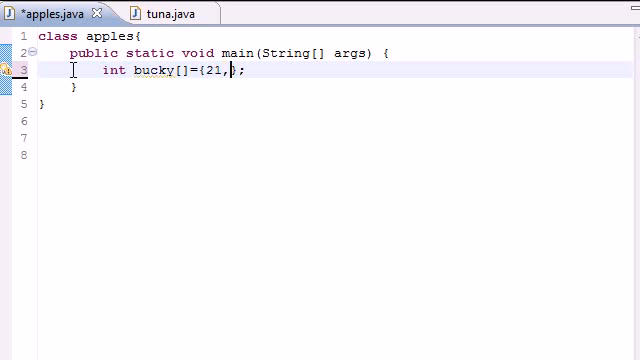
type("16,")
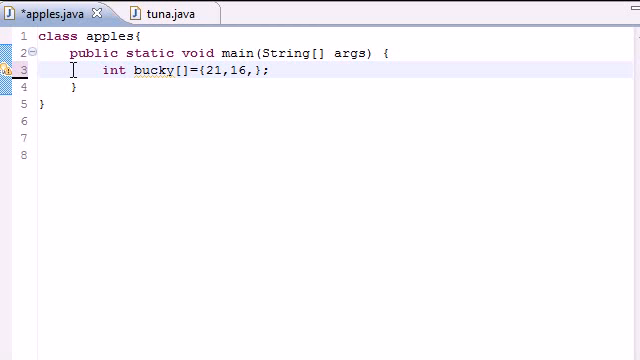
type("86,")
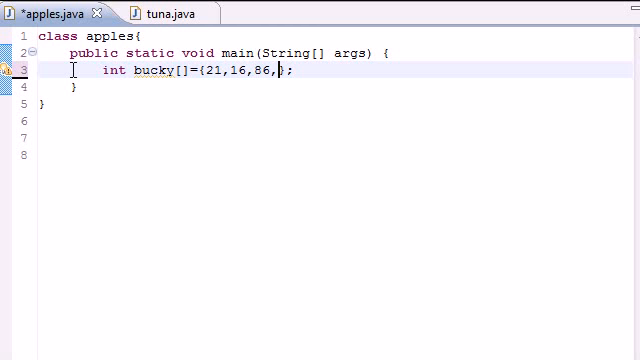
type("21,3")
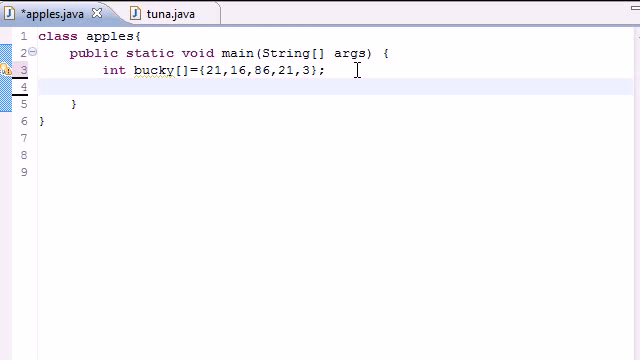
Declare int sum=0; on the line below the bucky array.
type("int")
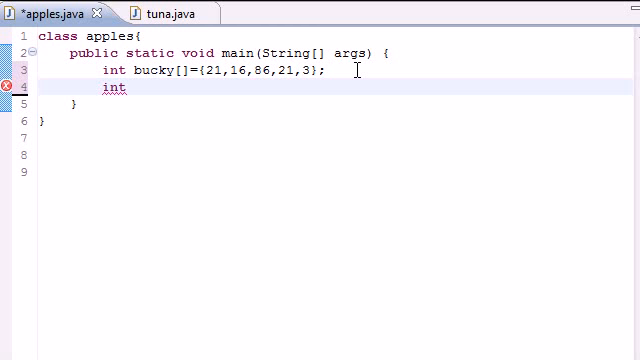
type("sum=")
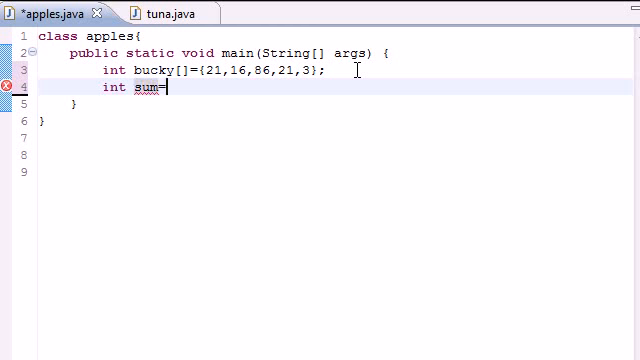
type("0;")
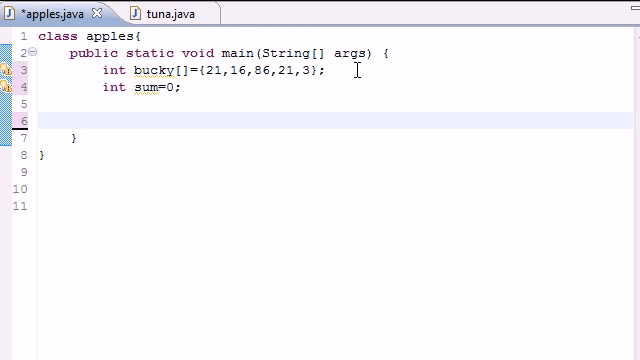
Write the loop header for(int counter=0;counter<bucky.length;counter++) with empty braces.
type("for")
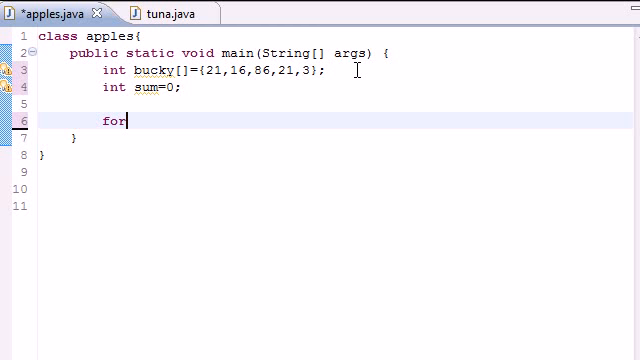
type("()")
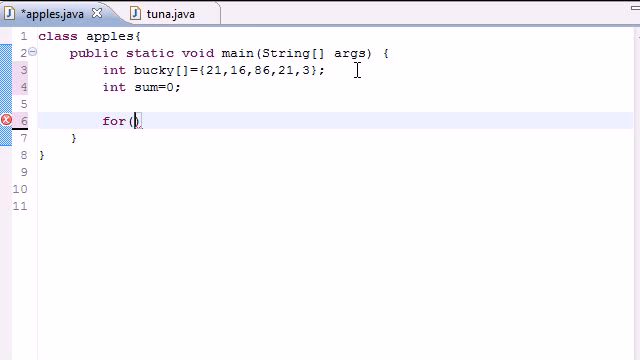
type(")")
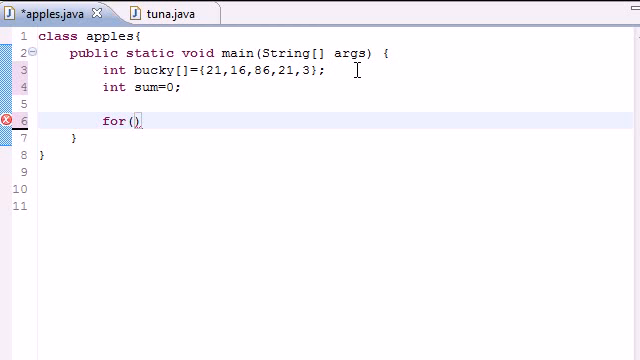
type("int counter")
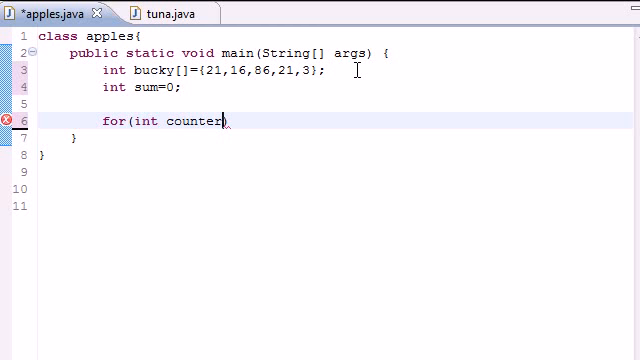
type("=0;)")
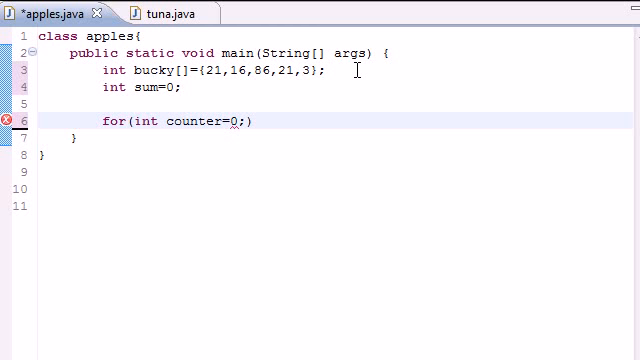
type("c")
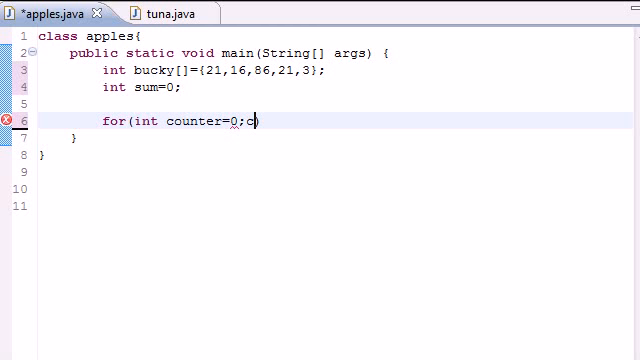
type("ounter")
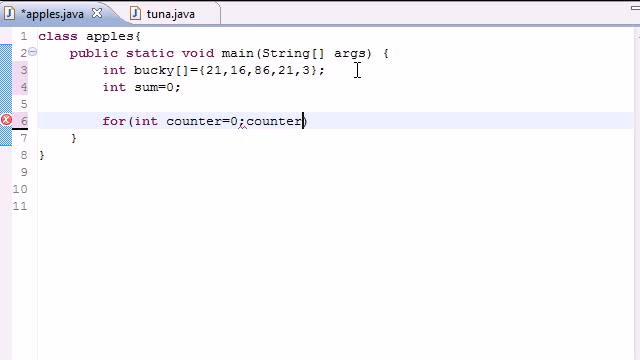
type("<")
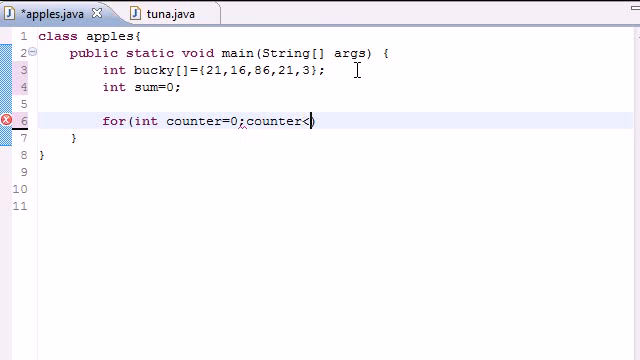
type("bucky.")
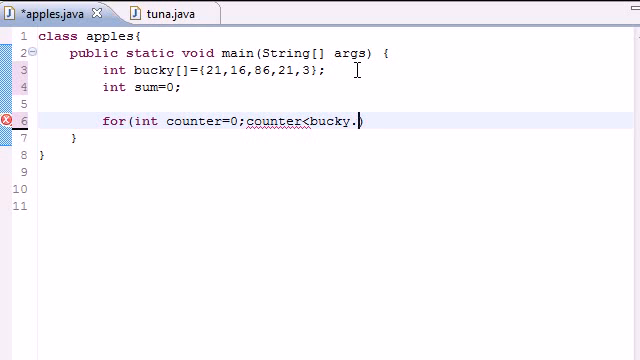
type("length)")
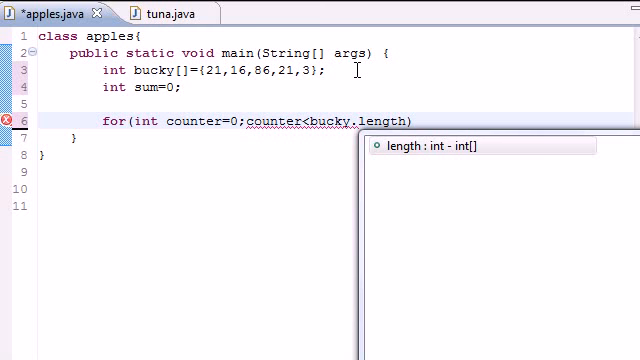
type(";")
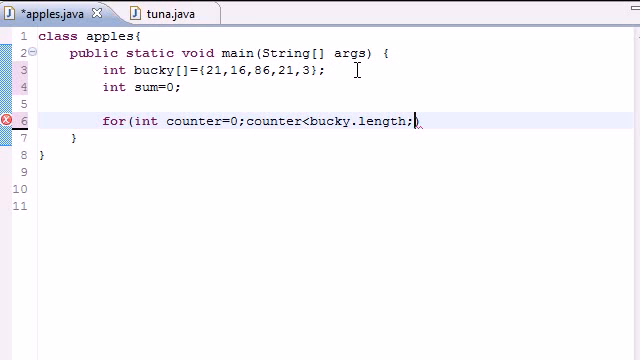
type("counter++")
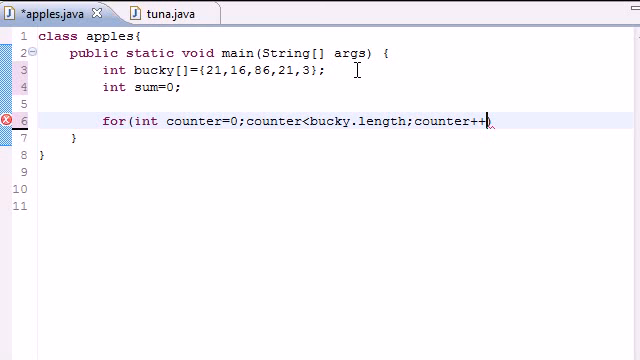
type("{}")
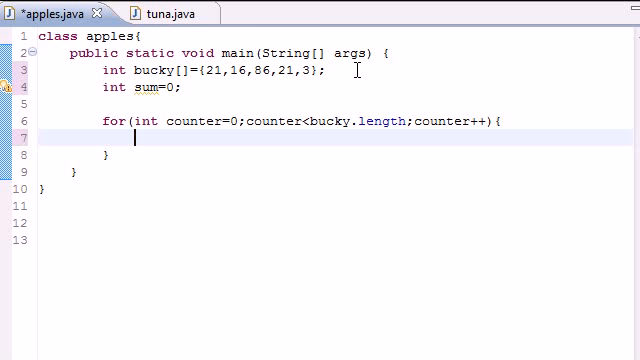
Add sum+=bucky[counter]; inside the loop and place the cursor after the loop.
type("sum")
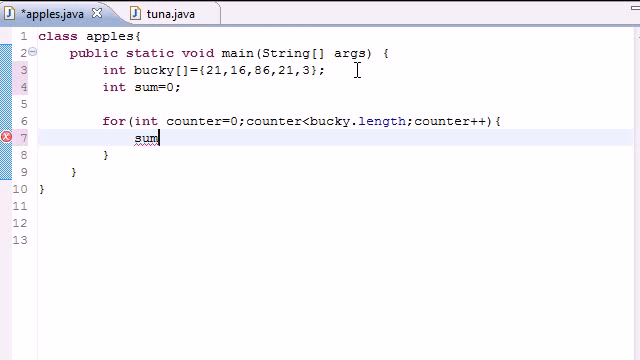
type("+=")
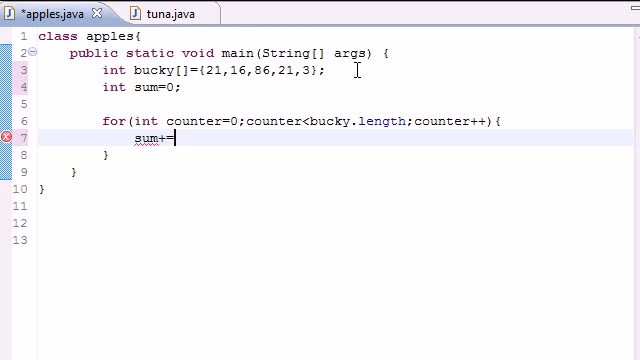
type("buck")
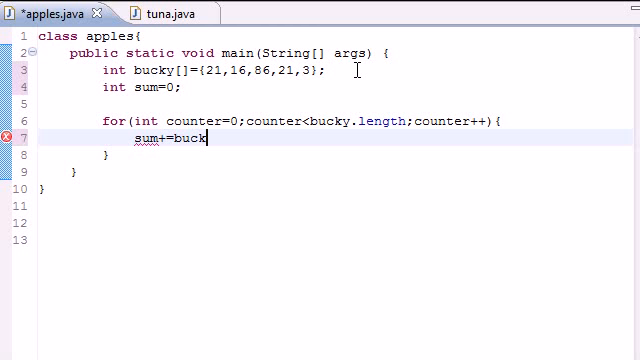
type("y[]")
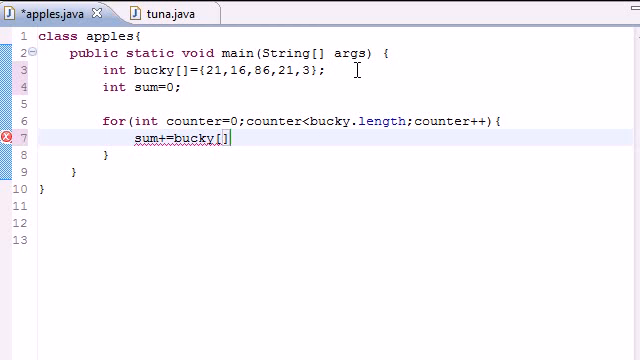
type("counter];")
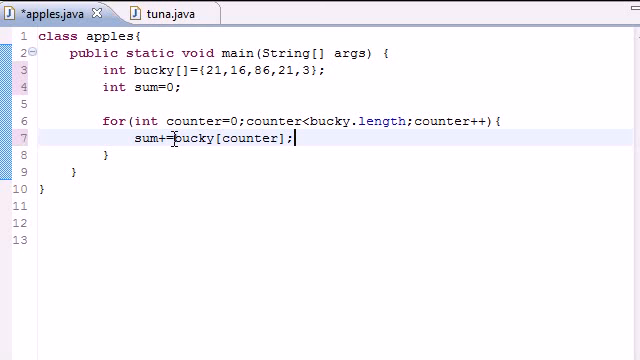
left_click_drag(176, 140, 294, 140)
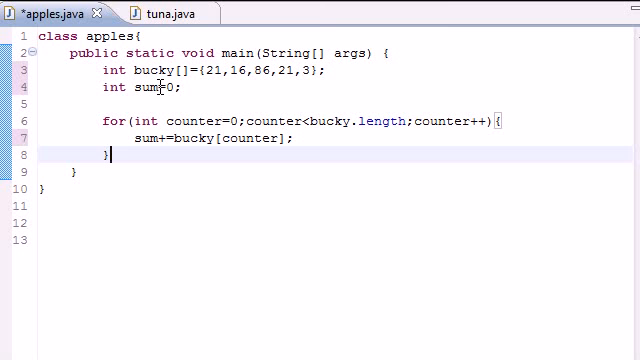
double_click(141, 87)
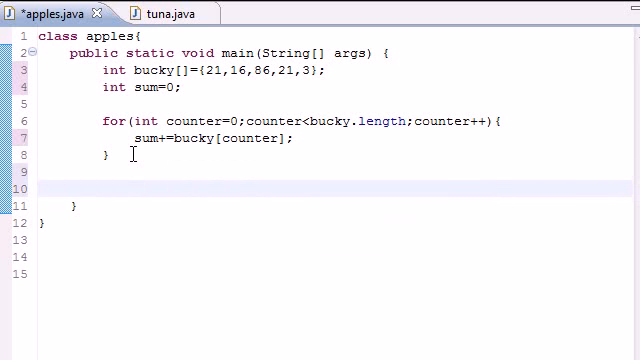
Type System.out.println("The sum of theze numbers is"+sum) below the loop.
type("Sys")
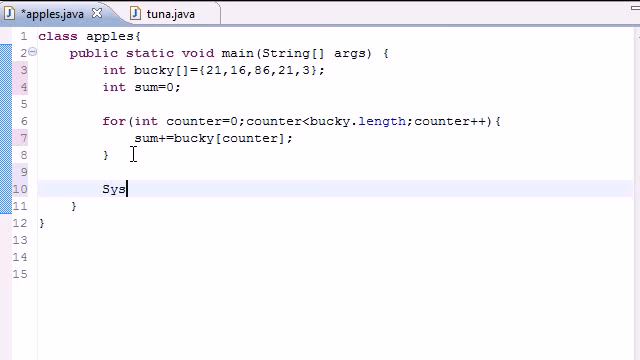
type("tem.out.")
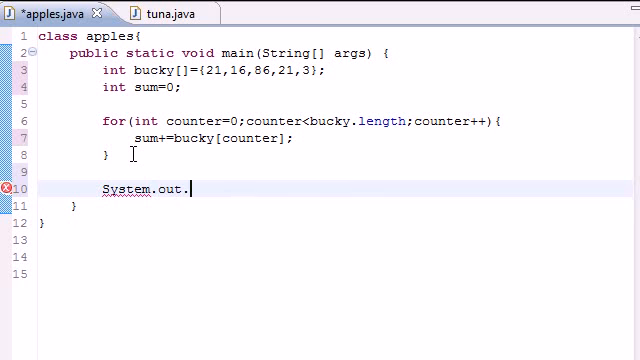
type("println")
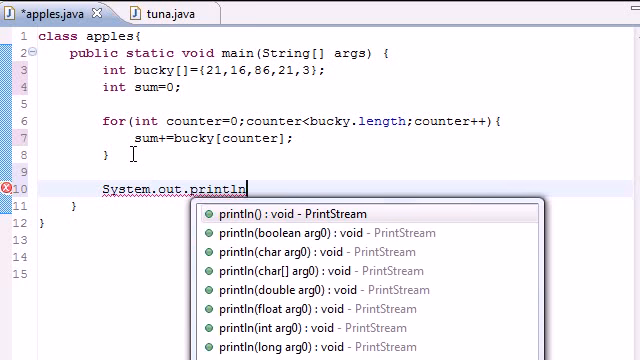
type("(\"\")")
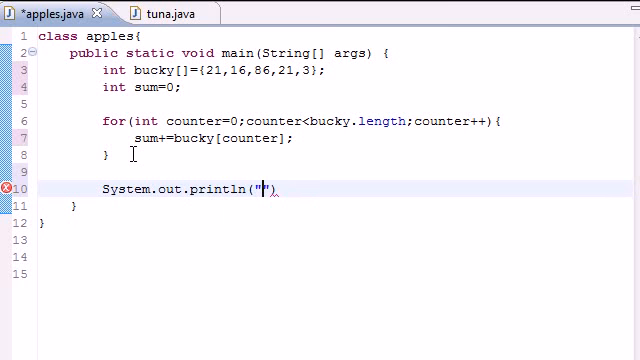
type("The sum of the")
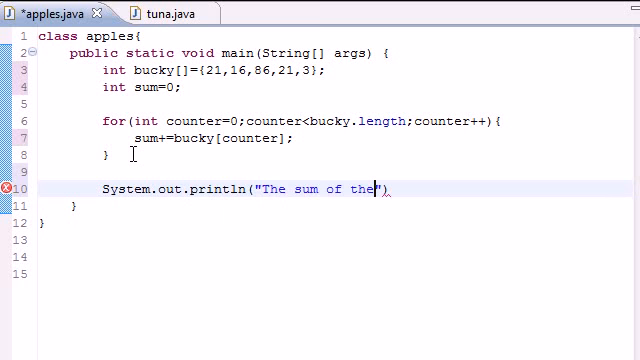
type("ze nu")
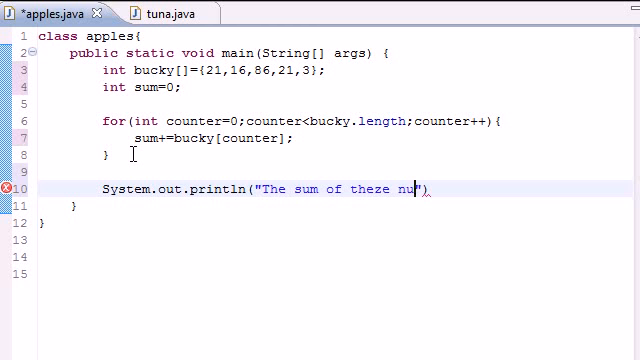
type("mbers is")
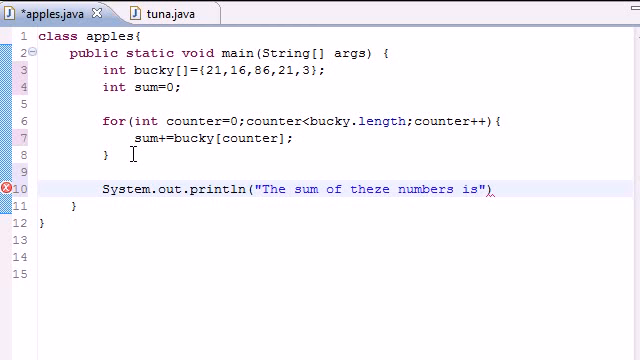
type("+sum);")
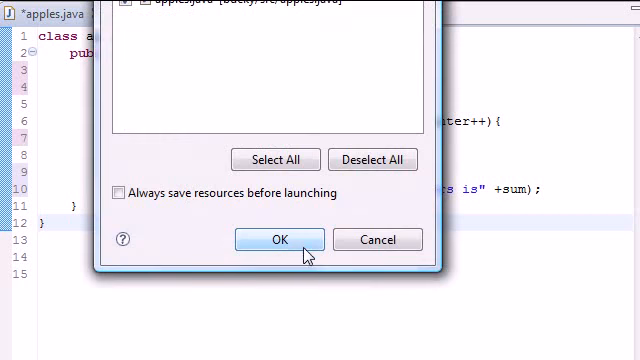
Confirm the Save and Launch dialog to save apples.java and run it.
left_click(279, 239)
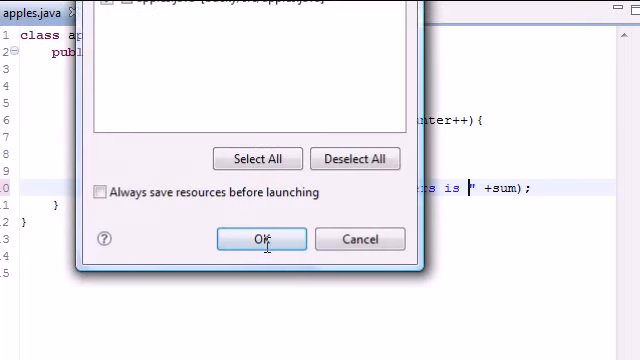
left_click(260, 239)
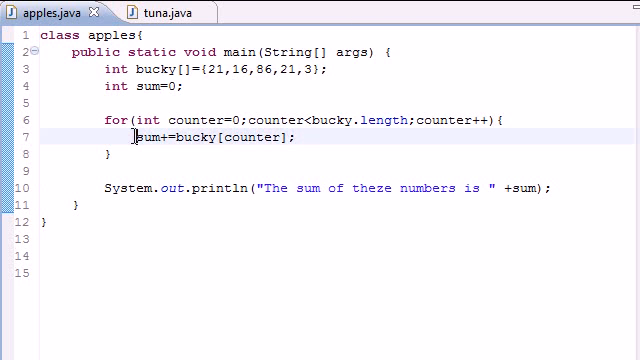
double_click(138, 138)
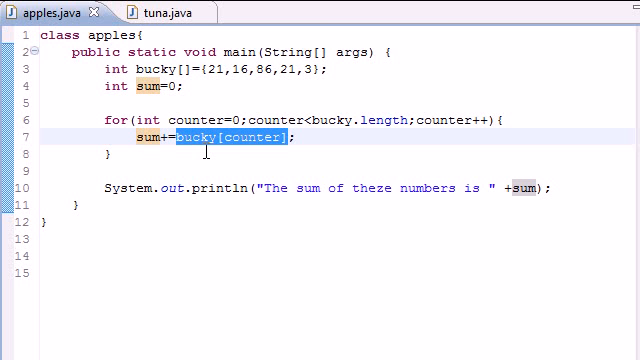
mouse_move(158, 293)
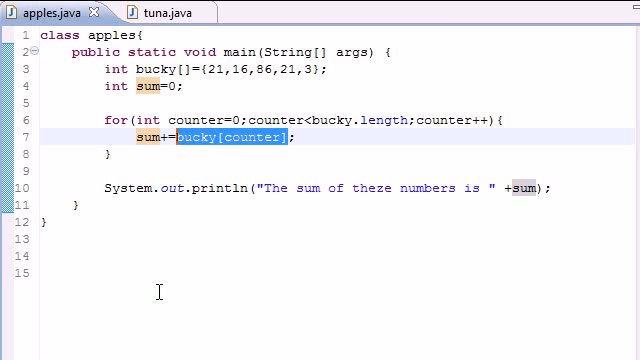